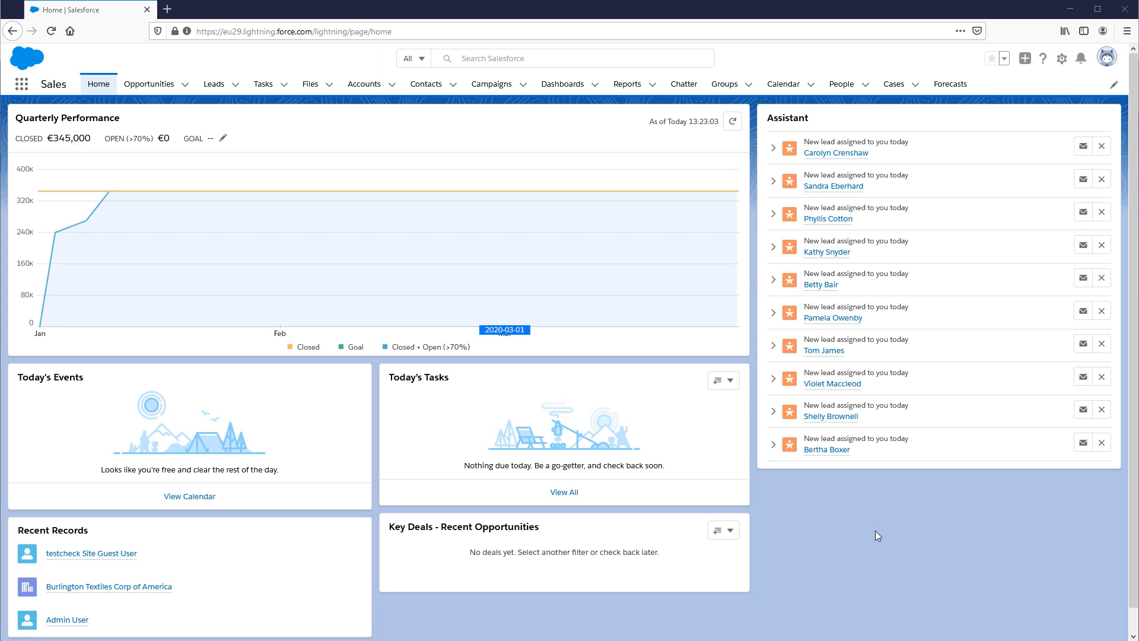
pyautogui.moveTo(1061, 59)
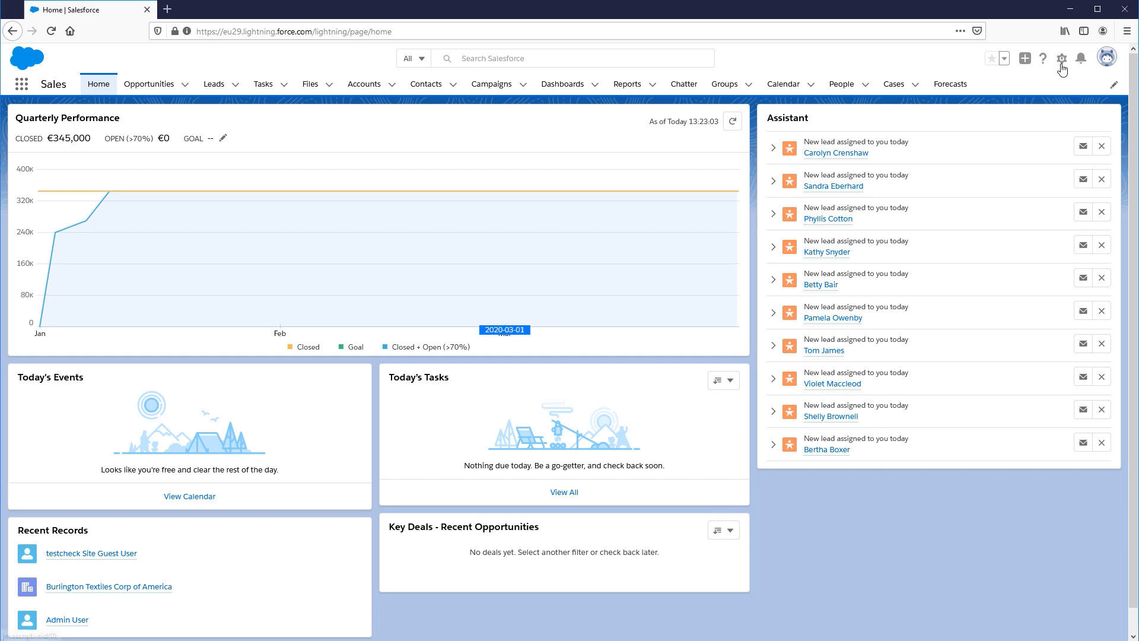
# Bring up the setup menu from the gear icon on the Sales home page.
pyautogui.click(1061, 58)
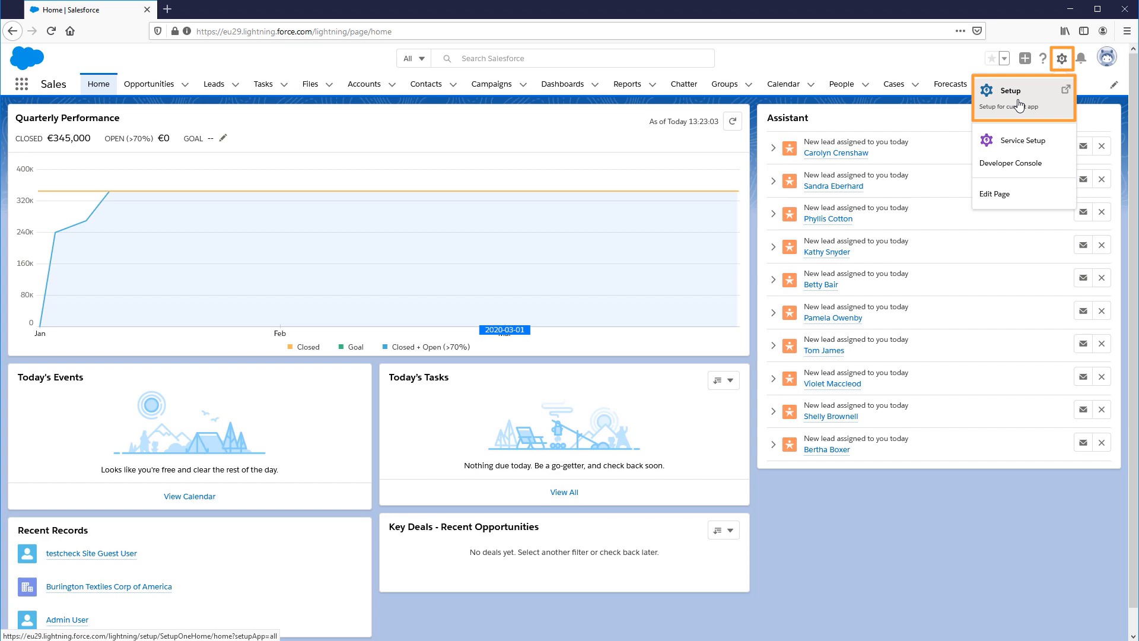
# Go to Setup and reach All Communities via Quick Find 'all', listing the testcheck community.
pyautogui.click(1008, 91)
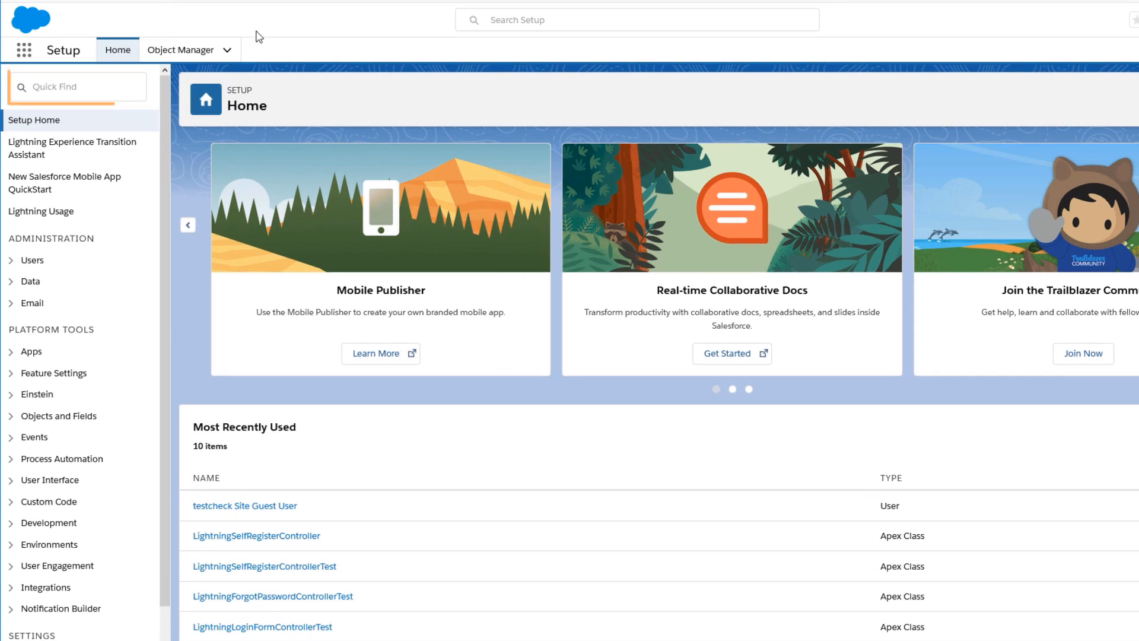
pyautogui.write('all')
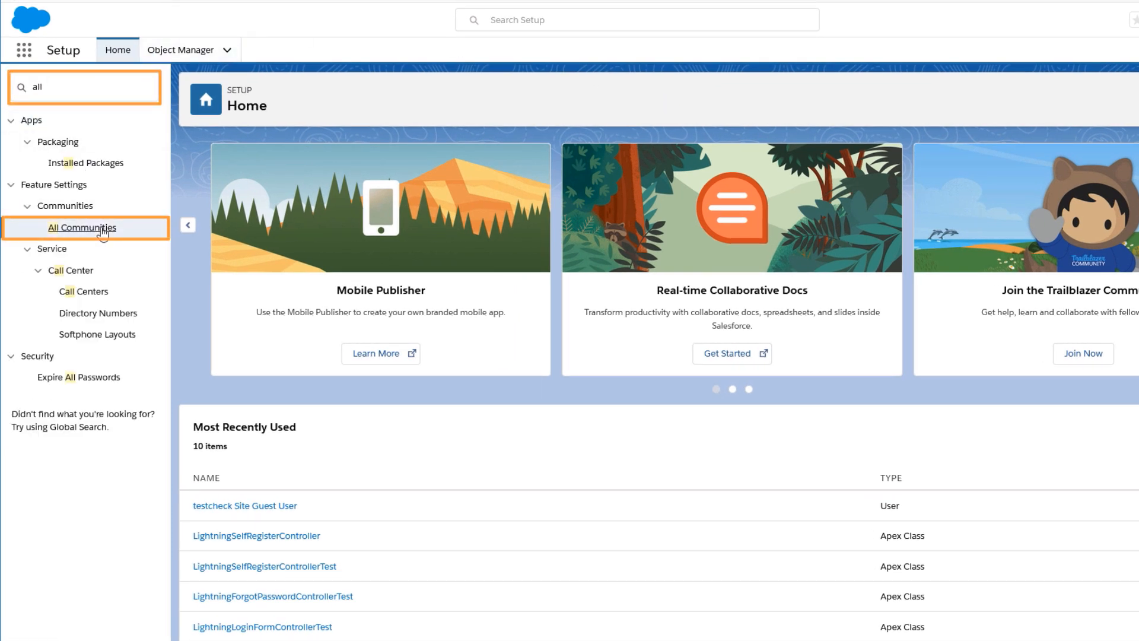
pyautogui.click(82, 228)
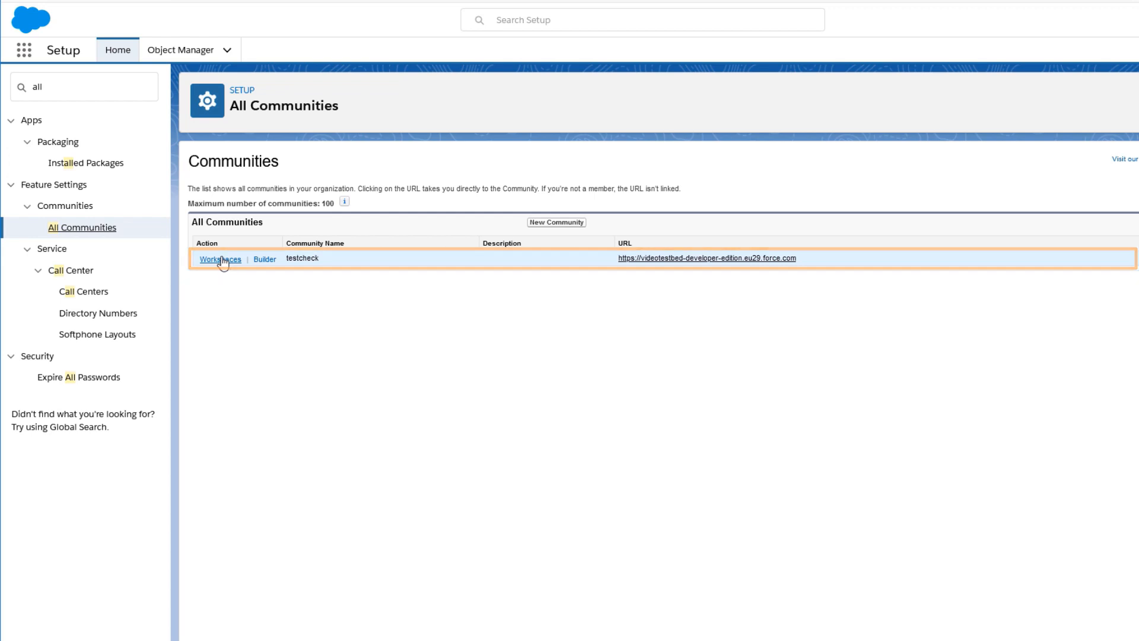
# Enter the testcheck community's workspaces and its Content Management area.
pyautogui.click(219, 259)
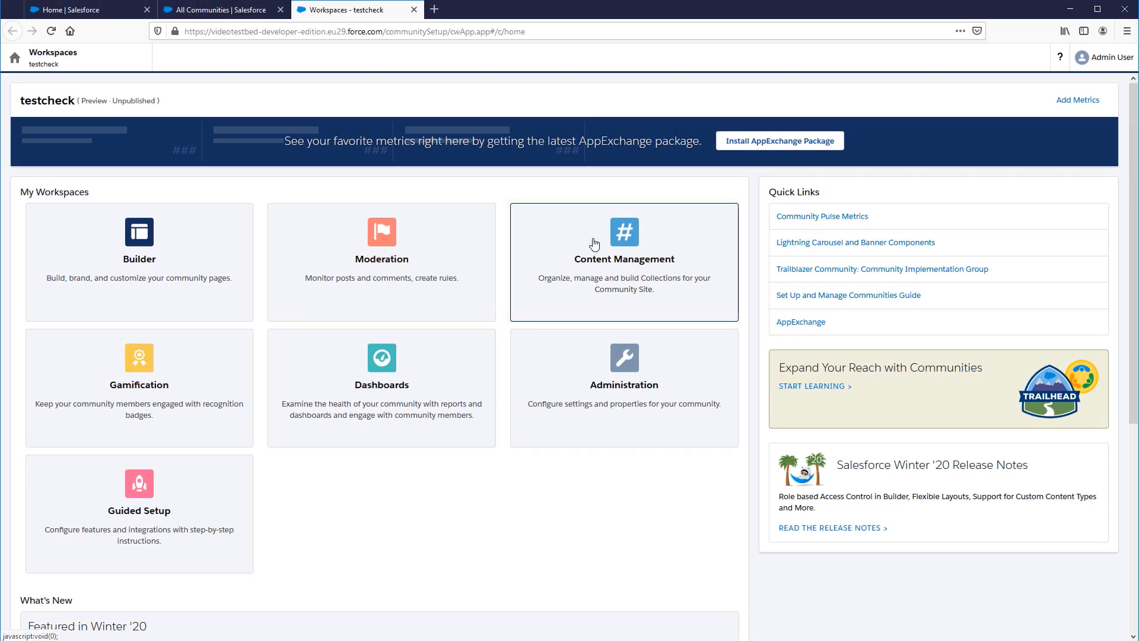
pyautogui.click(623, 261)
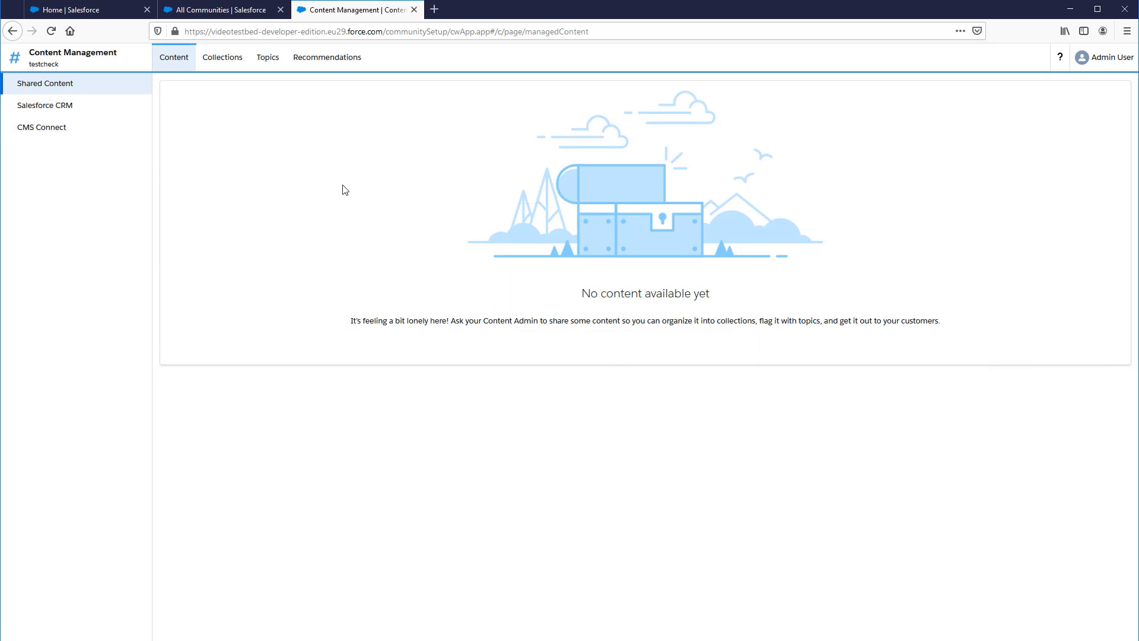
pyautogui.moveTo(326, 57)
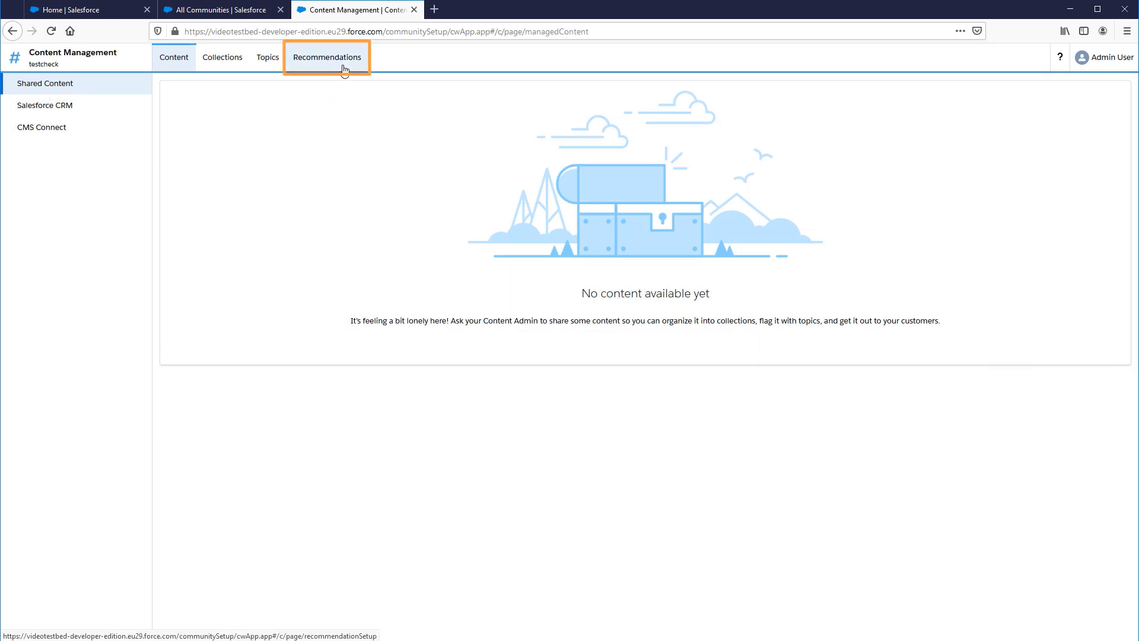
# Navigate to the Audiences page within the Recommendations area.
pyautogui.click(326, 57)
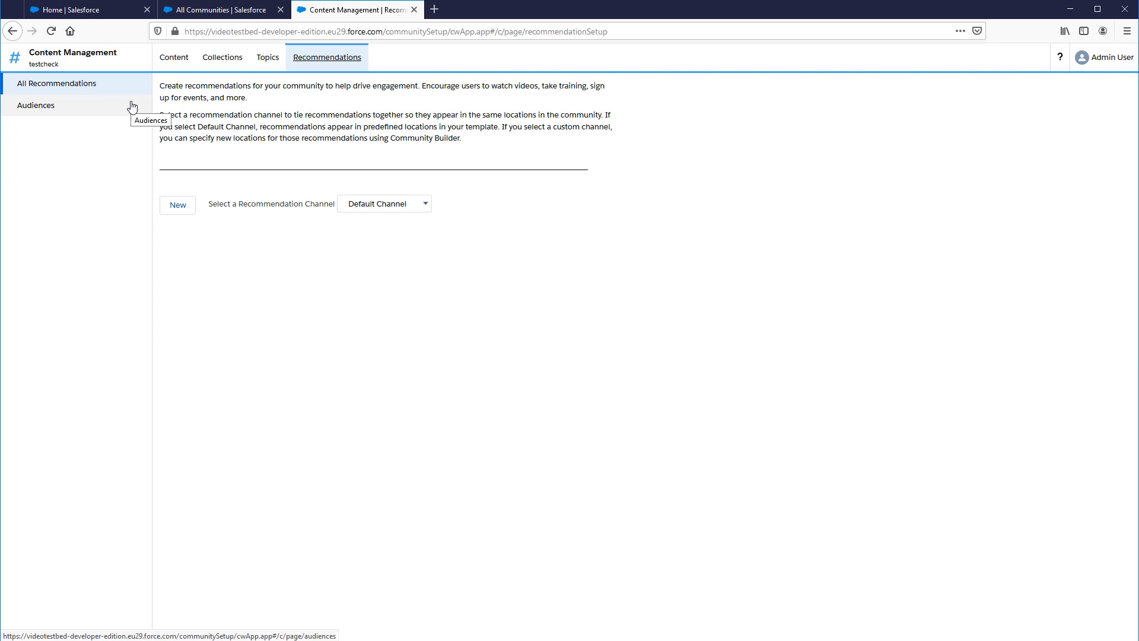
pyautogui.click(36, 105)
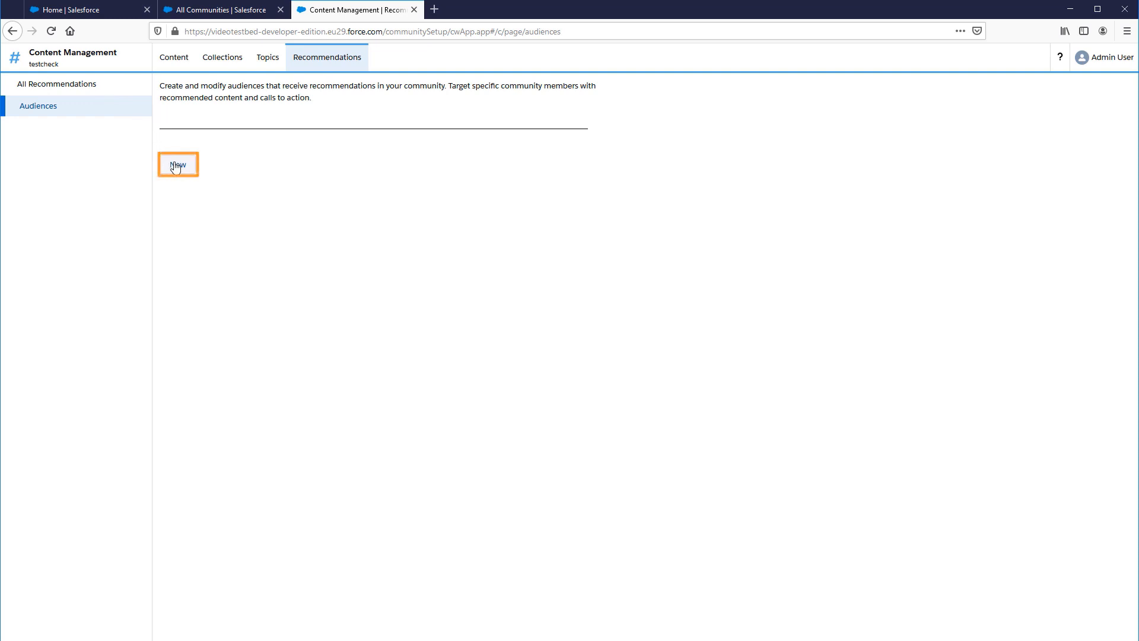
# Create a New Members audience named 'New Members' with the default 30-day window.
pyautogui.click(177, 164)
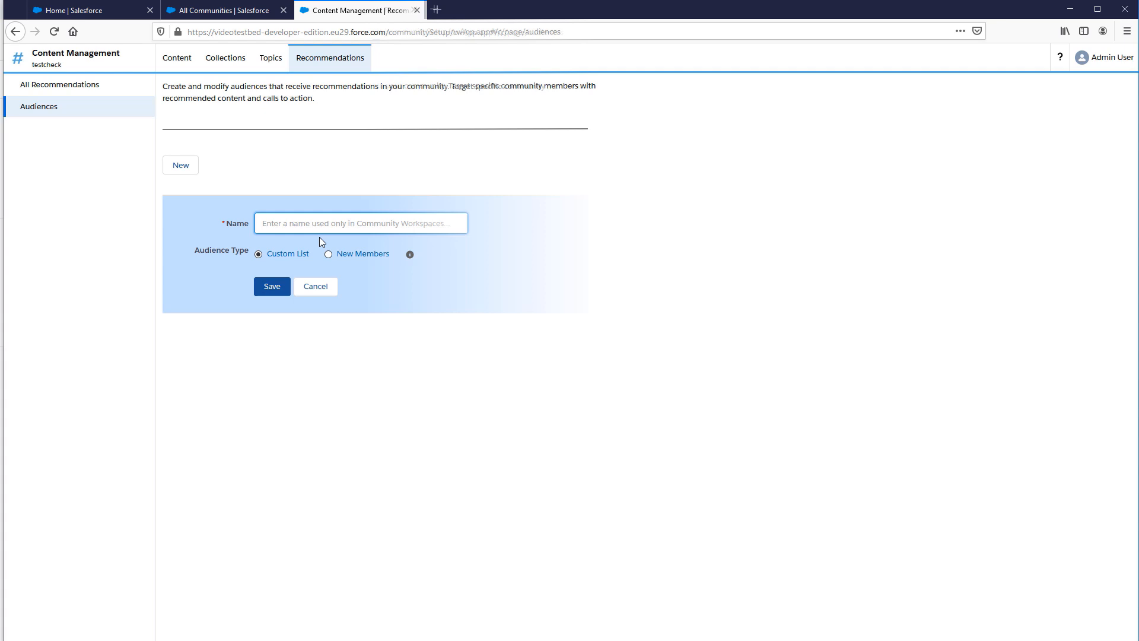
pyautogui.click(327, 254)
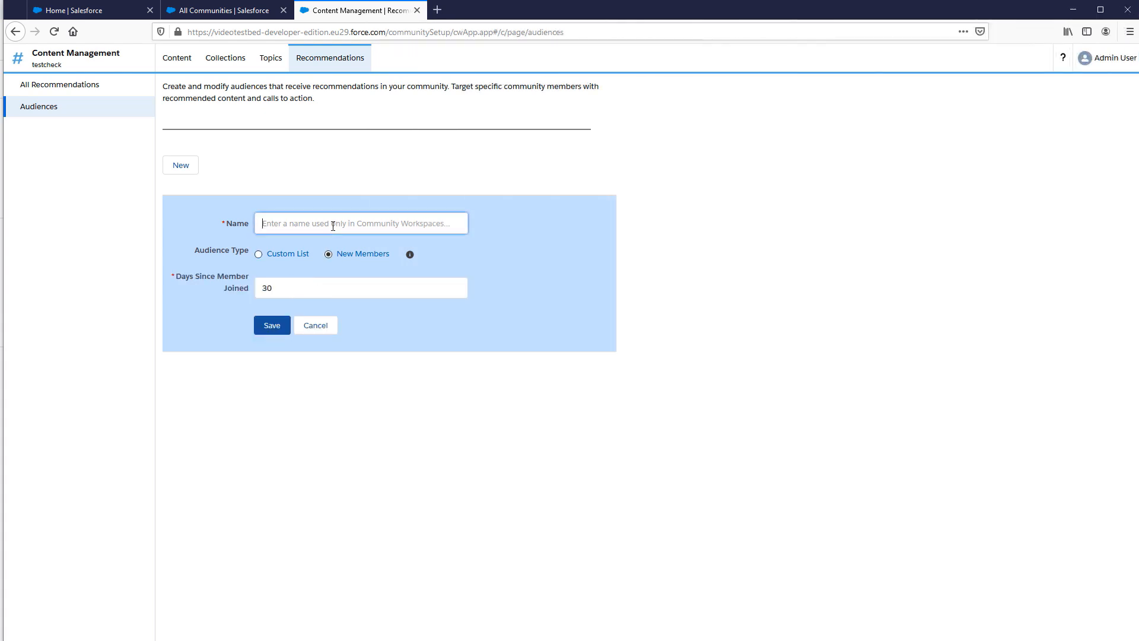
pyautogui.write('New Members')
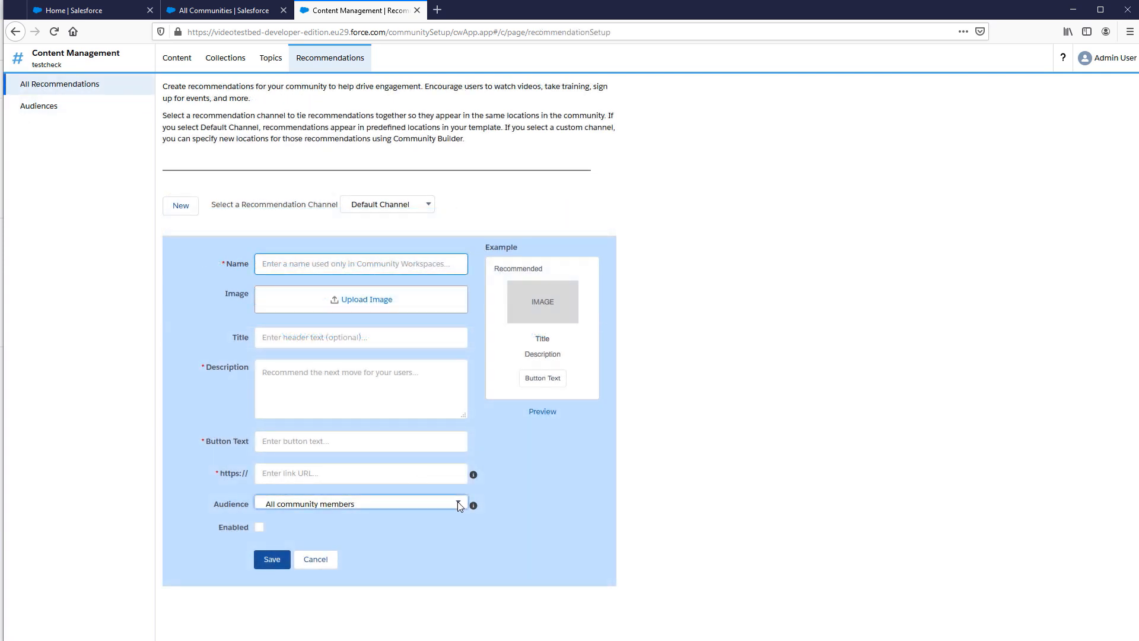
# Check the recommendation Audience dropdown lists New Members alongside the default choices.
pyautogui.click(360, 503)
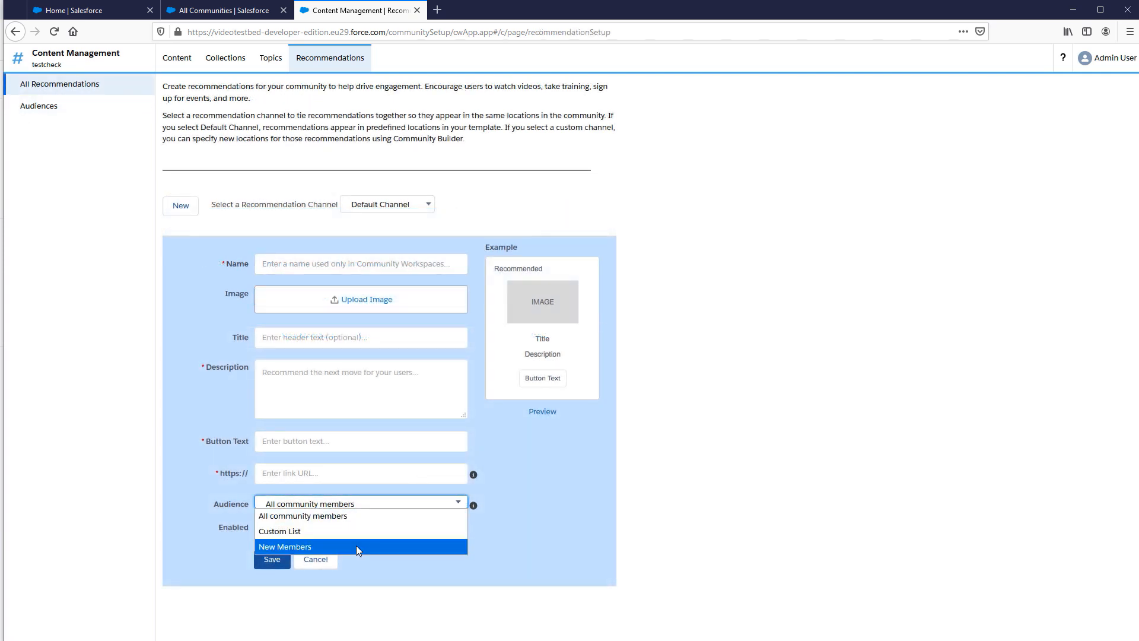